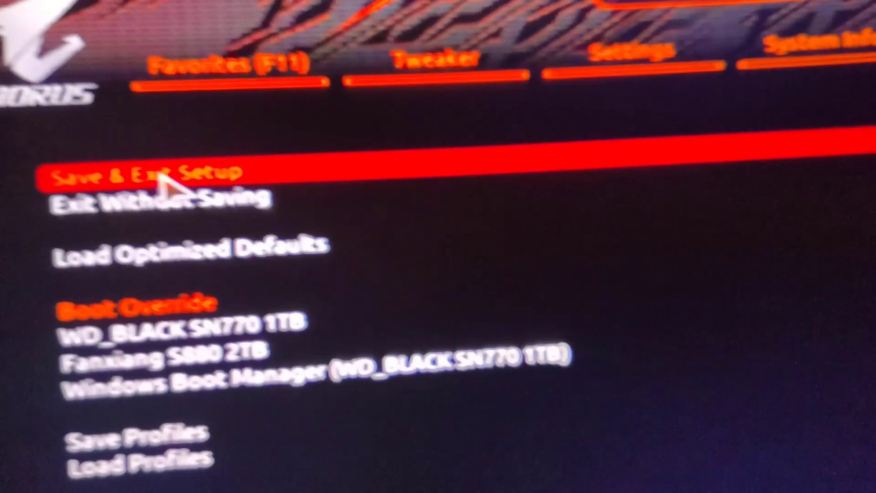
- Save the BIOS configuration with SVM Mode enabled and reset the computer
{"action": "left_click", "coordinate": [151, 173]}
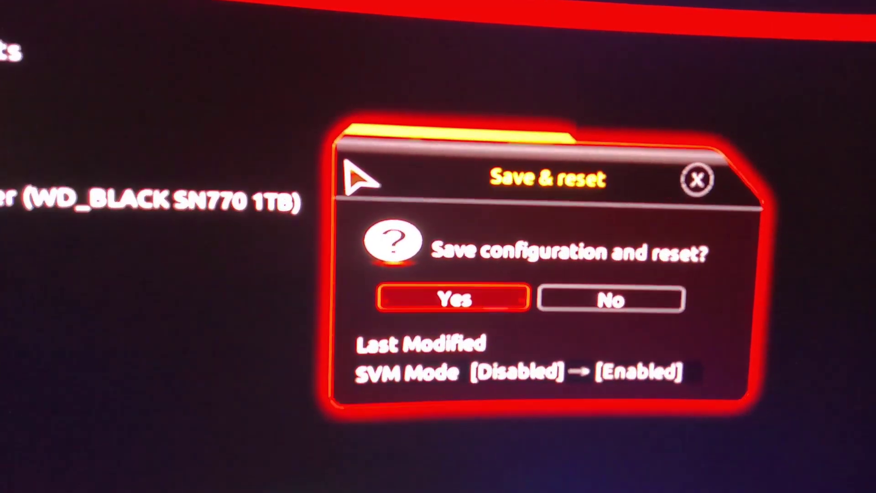
{"action": "left_click", "coordinate": [452, 298]}
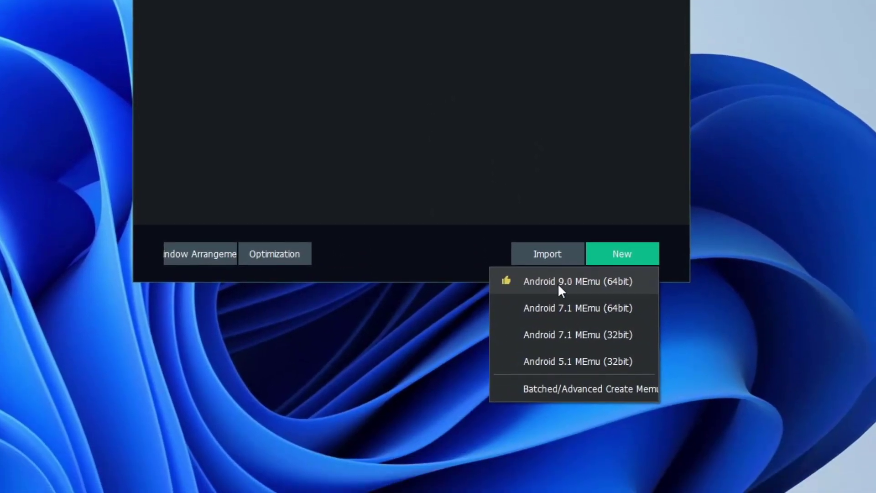
- Add a new Android 9.0 MEmu (64bit) instance
{"action": "left_click", "coordinate": [577, 281]}
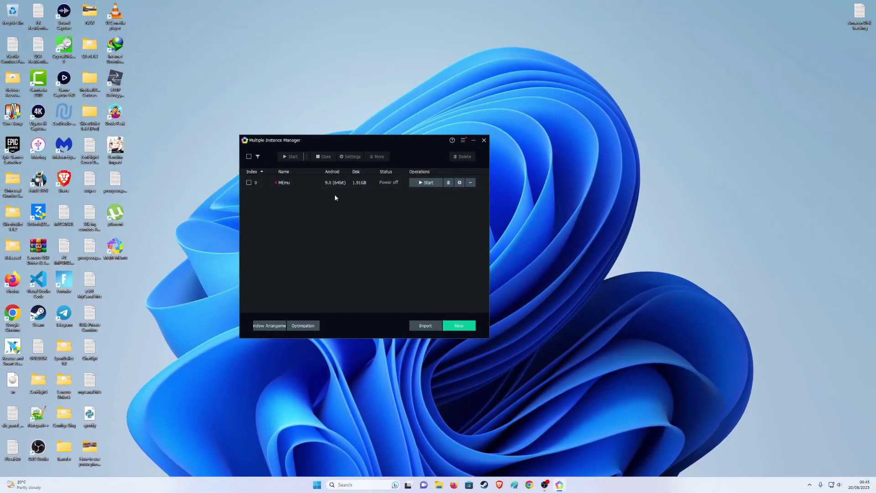
{"action": "mouse_move", "coordinate": [335, 185]}
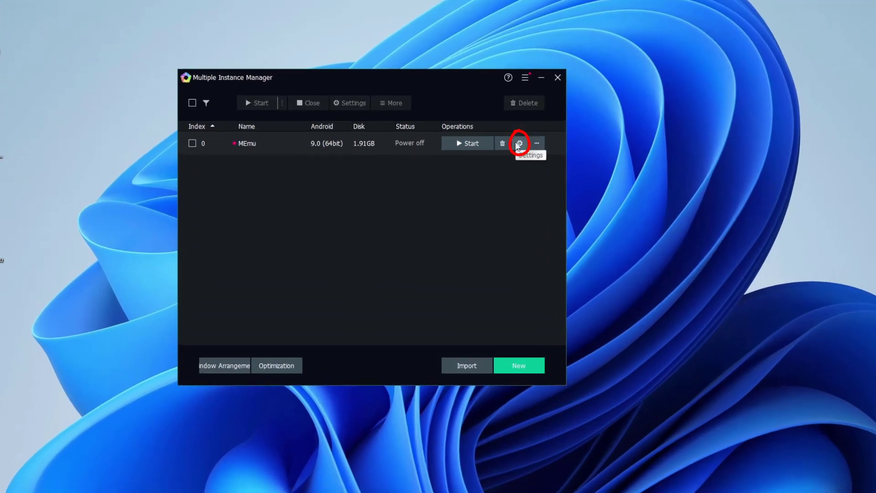
- Switch on Root mode and GPU memory optimization in the instance's Engine settings
{"action": "left_click", "coordinate": [518, 143]}
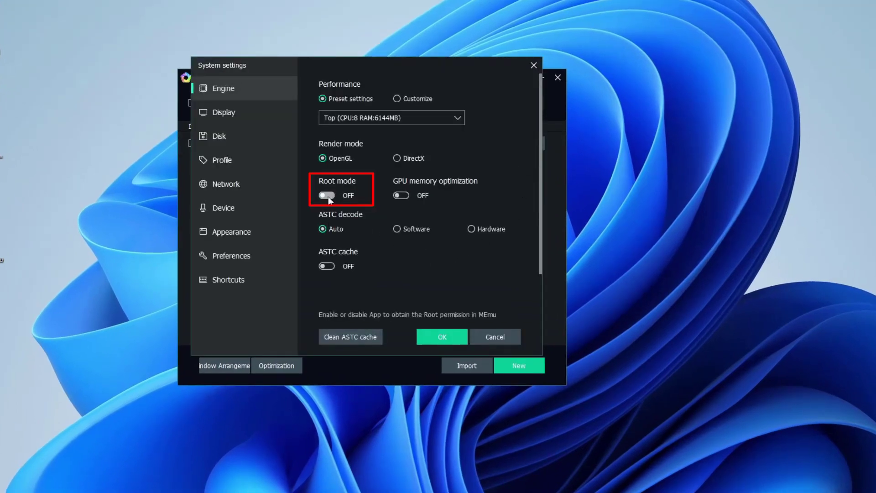
{"action": "left_click", "coordinate": [326, 195]}
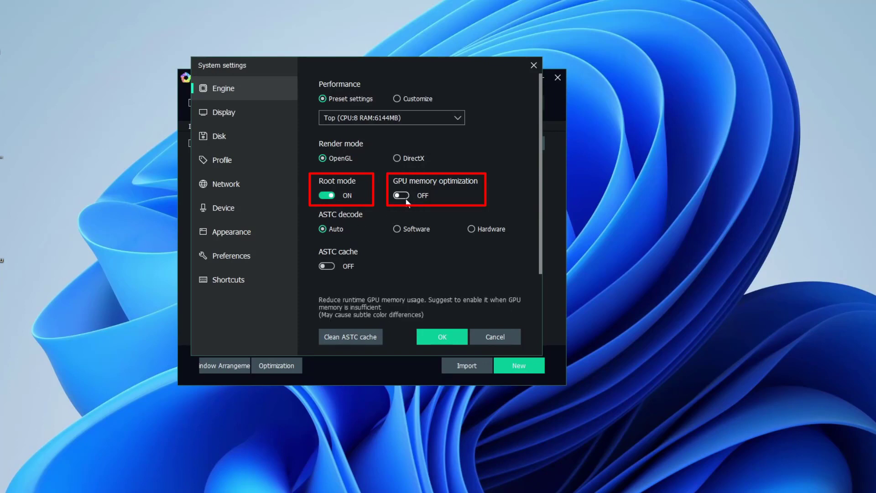
{"action": "mouse_move", "coordinate": [401, 202]}
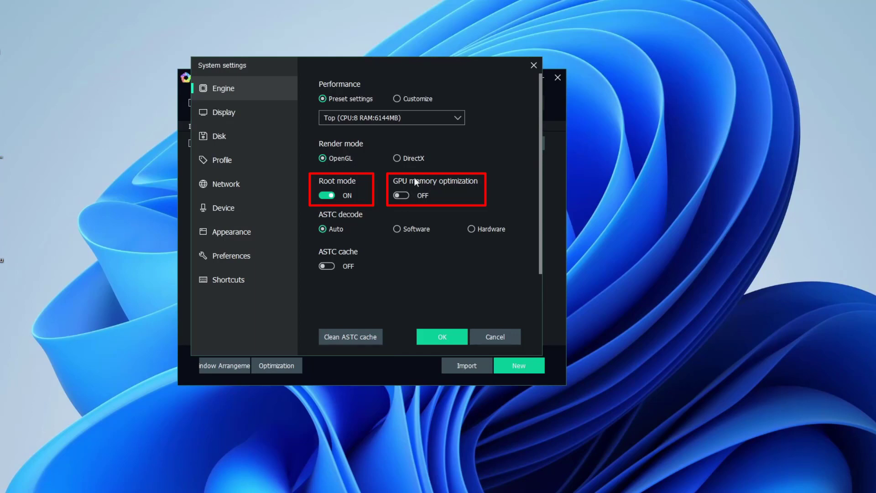
{"action": "mouse_move", "coordinate": [432, 193]}
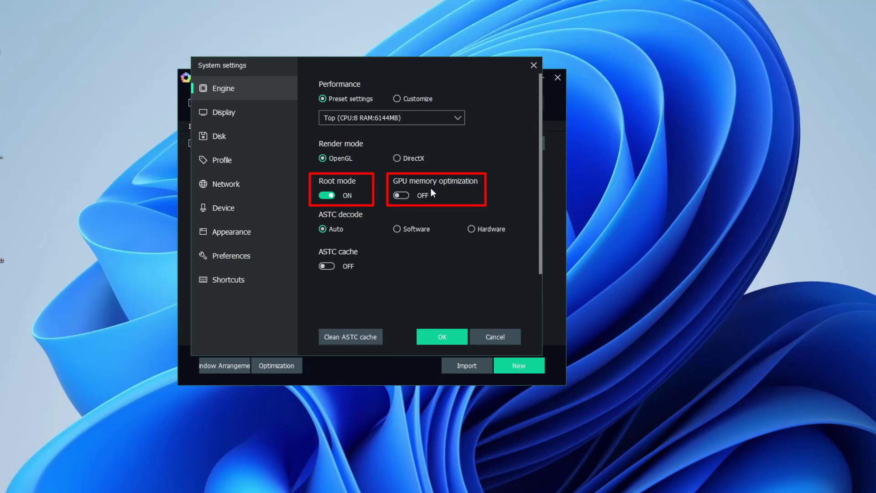
{"action": "left_click", "coordinate": [400, 195]}
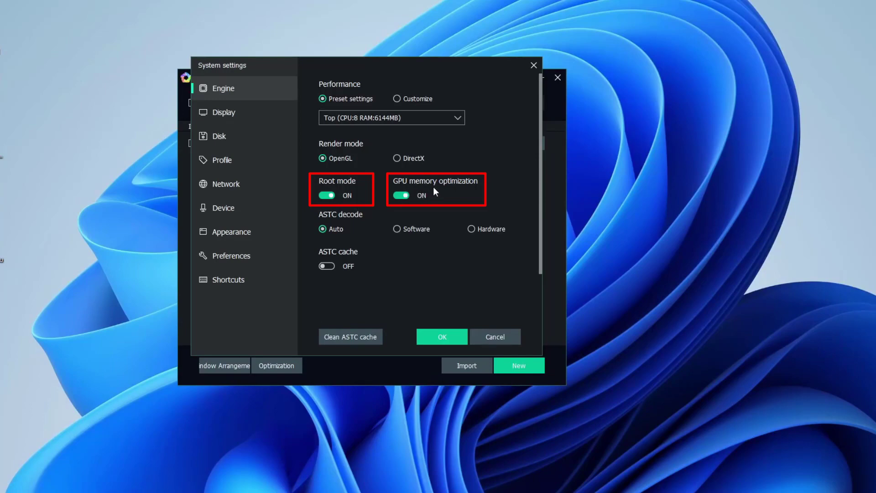
{"action": "mouse_move", "coordinate": [298, 224]}
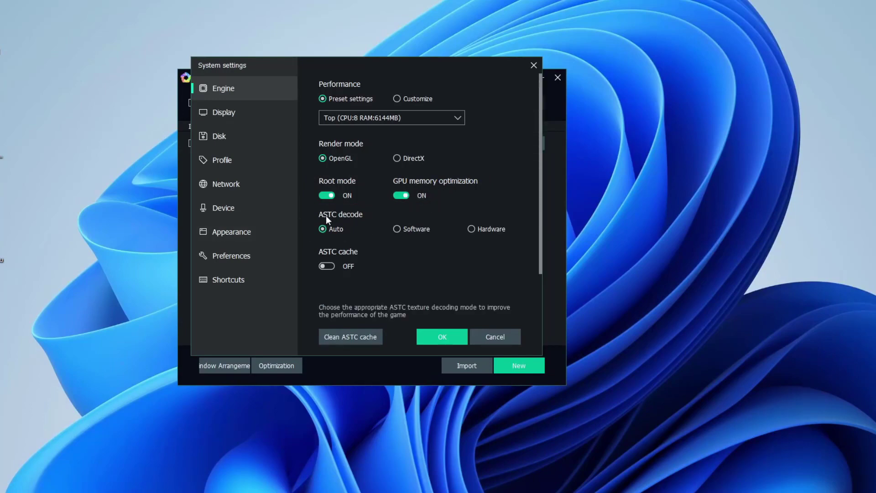
{"action": "mouse_move", "coordinate": [347, 219]}
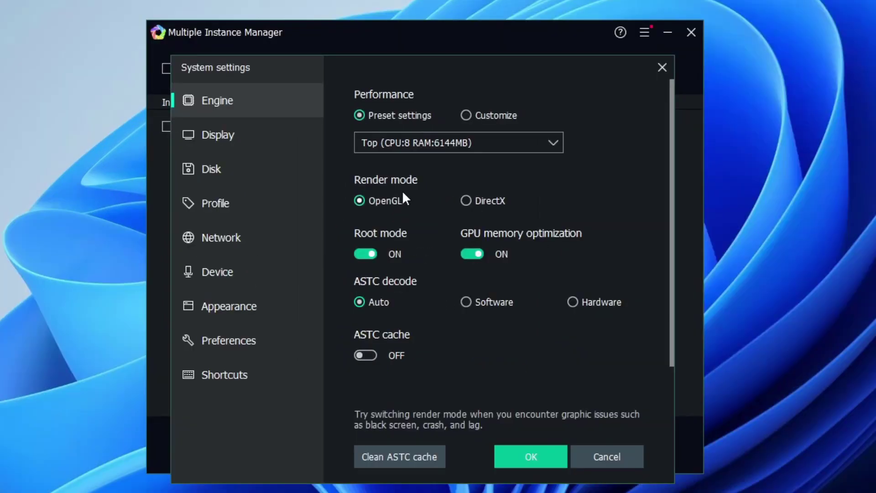
{"action": "mouse_move", "coordinate": [383, 191]}
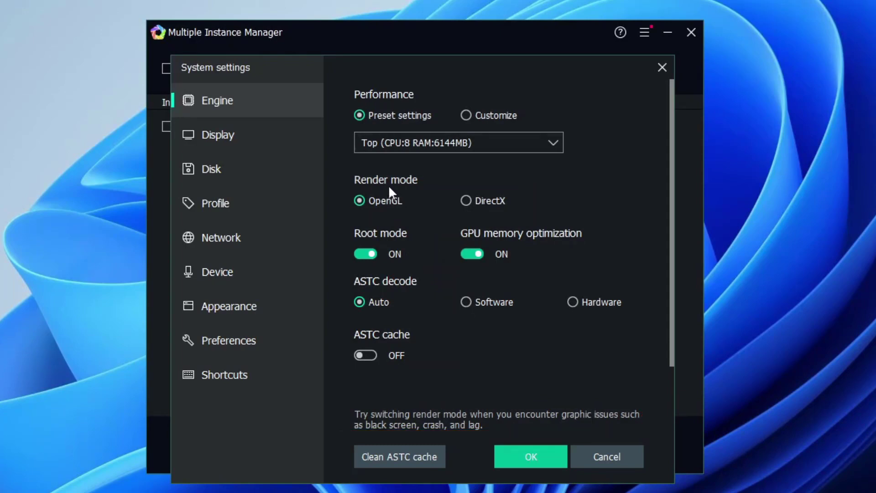
{"action": "mouse_move", "coordinate": [391, 208]}
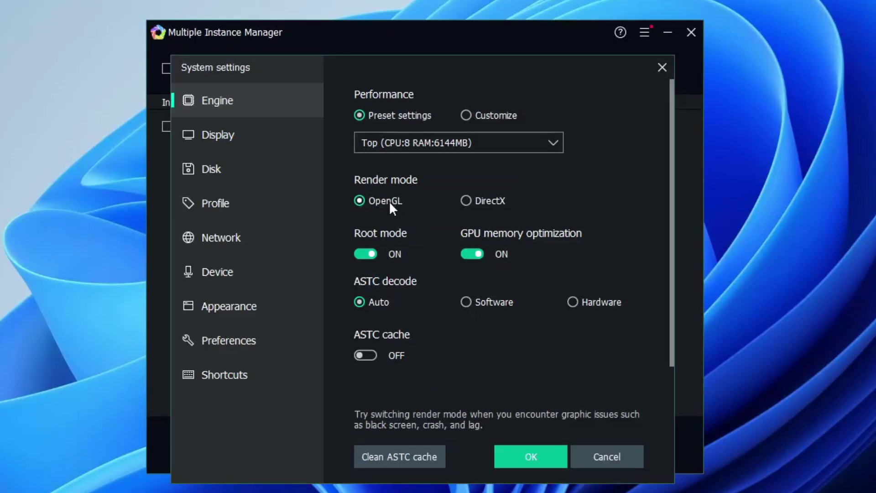
- Keep OpenGL rendering, clear the ASTC texture cache, and save the instance settings
{"action": "left_click", "coordinate": [466, 200]}
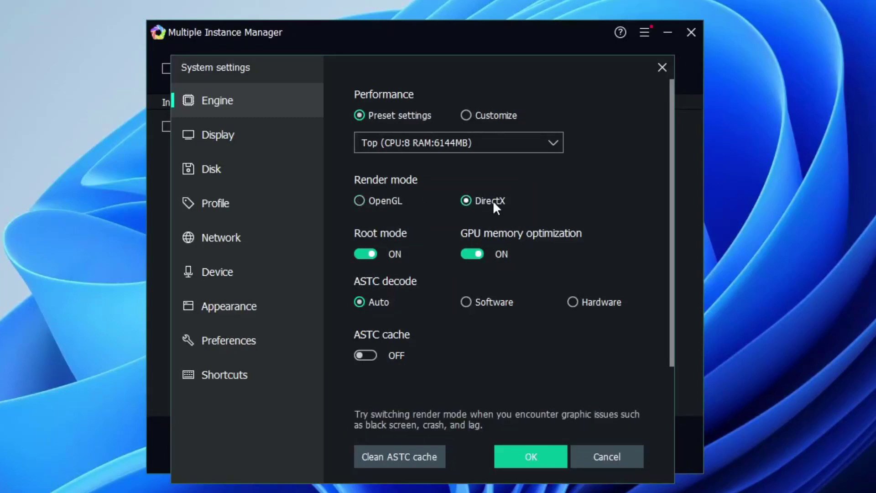
{"action": "left_click", "coordinate": [358, 201]}
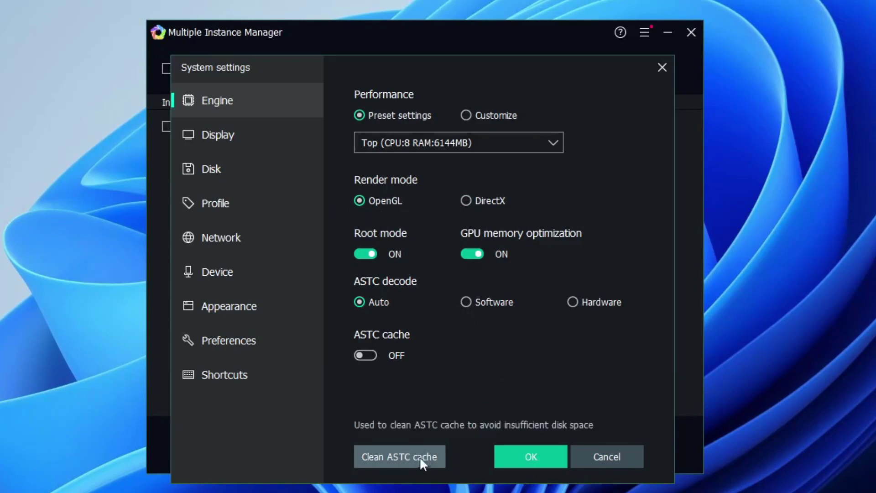
{"action": "left_click", "coordinate": [399, 456]}
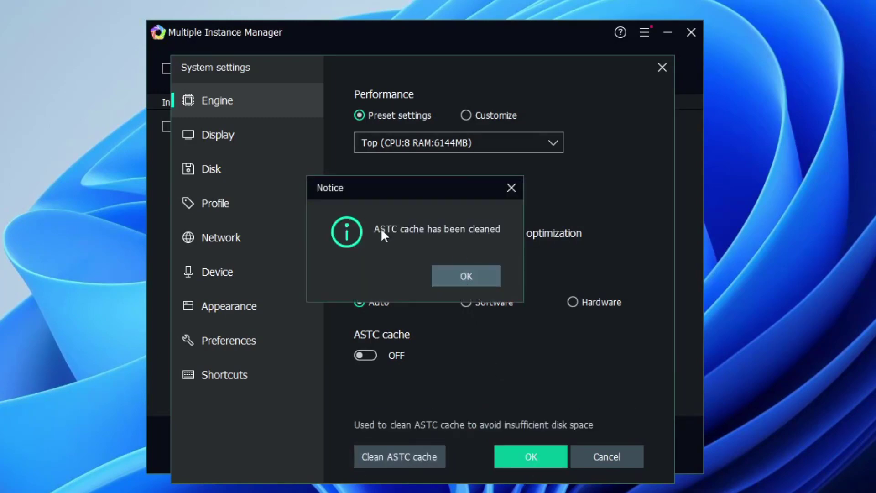
{"action": "left_click", "coordinate": [466, 276]}
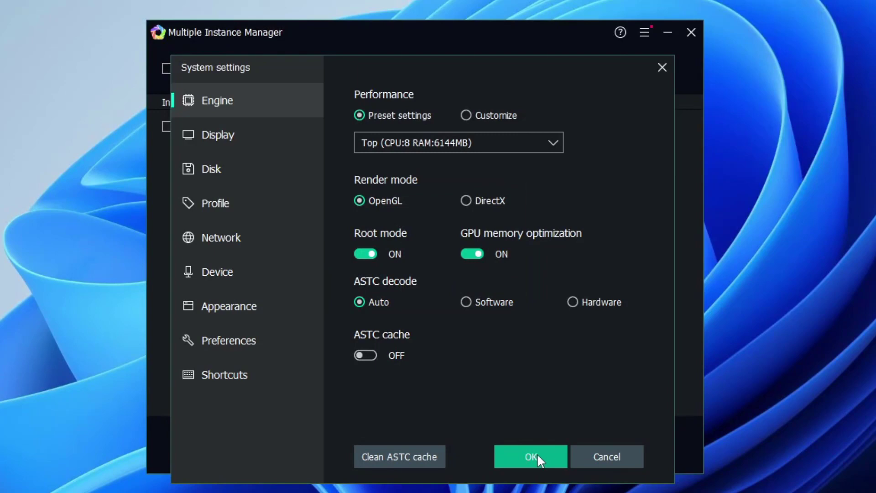
{"action": "left_click", "coordinate": [530, 457]}
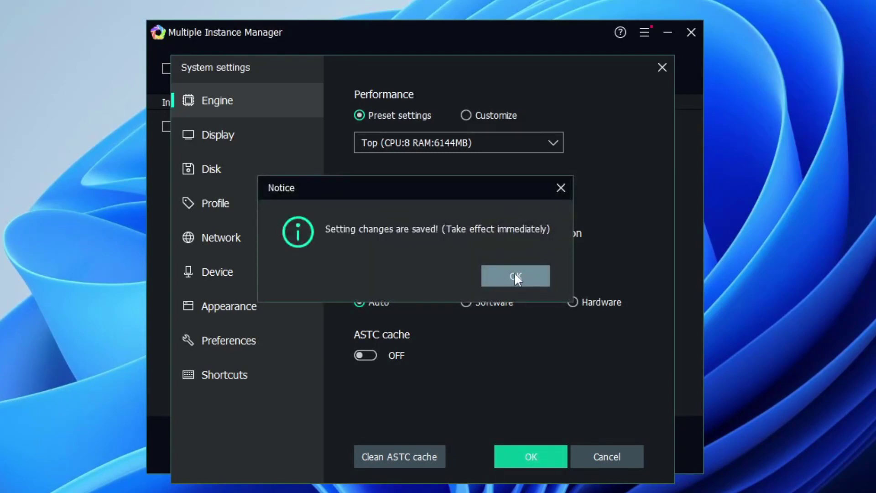
{"action": "left_click", "coordinate": [515, 275]}
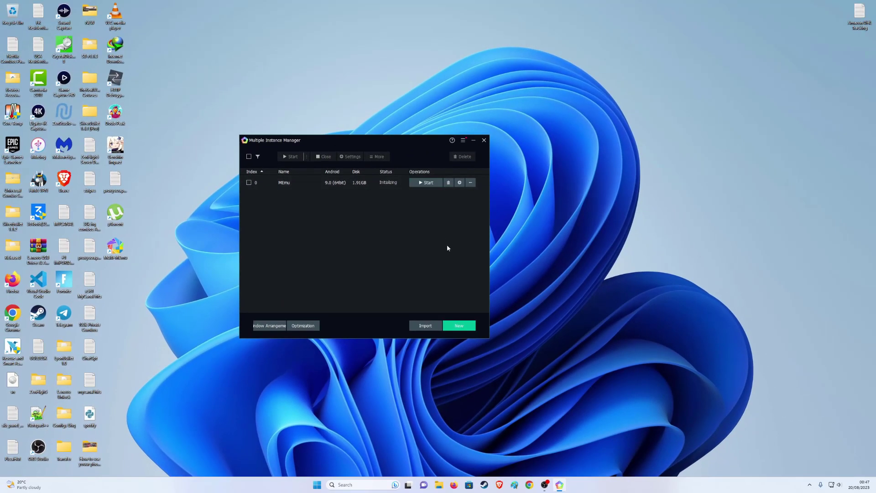
- Open Android Settings and start the remaining device setup steps
{"action": "left_click", "coordinate": [426, 182]}
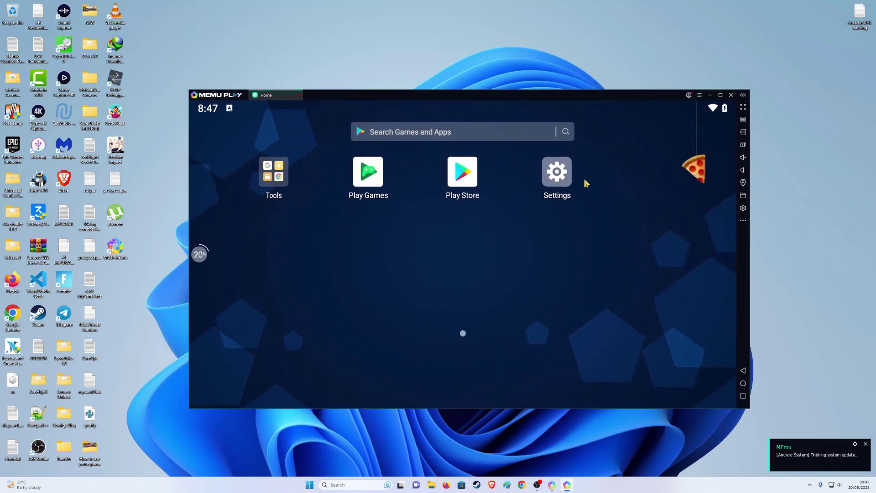
{"action": "left_click", "coordinate": [556, 172]}
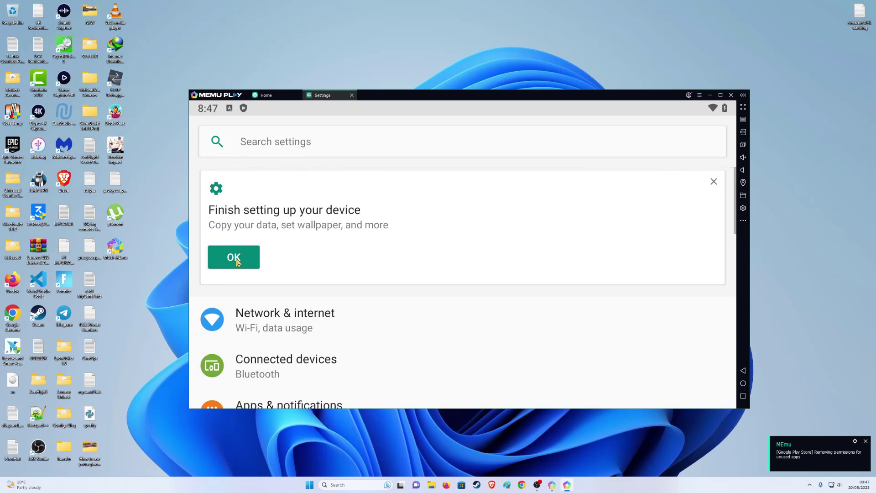
{"action": "left_click", "coordinate": [233, 256]}
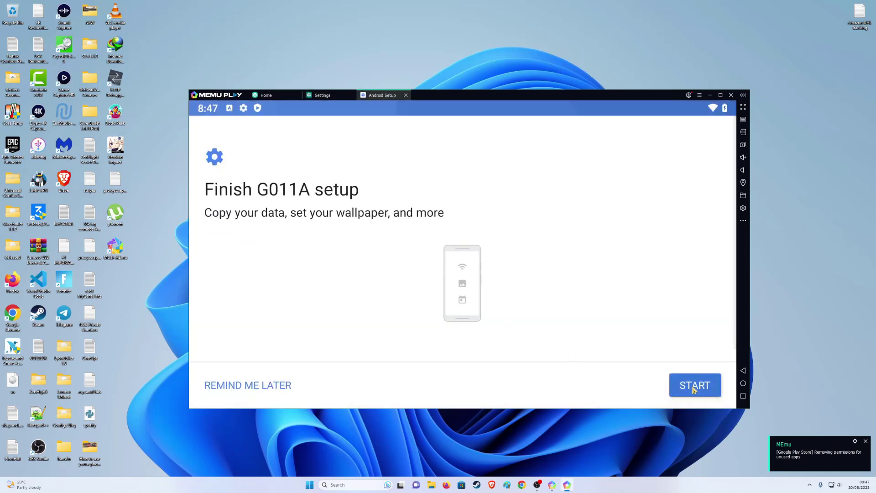
{"action": "left_click", "coordinate": [695, 385]}
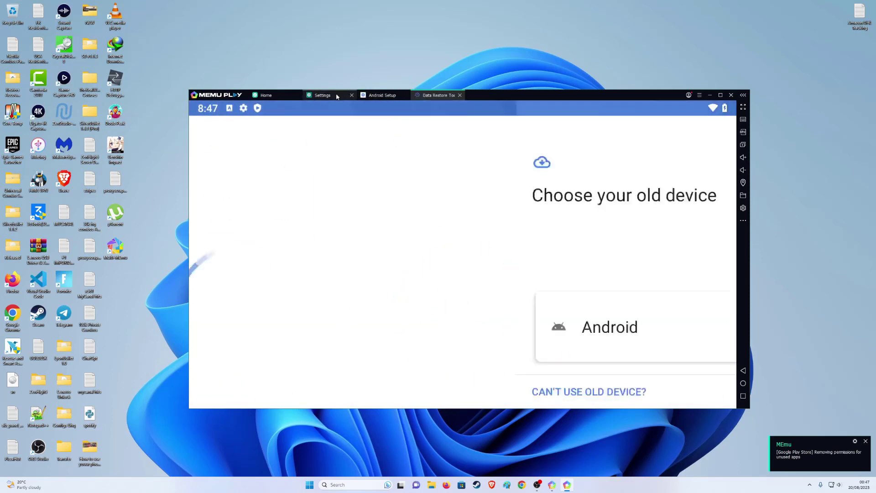
- Close the Data Restore Tool and Android Setup tabs, keeping Settings open
{"action": "left_click", "coordinate": [321, 95]}
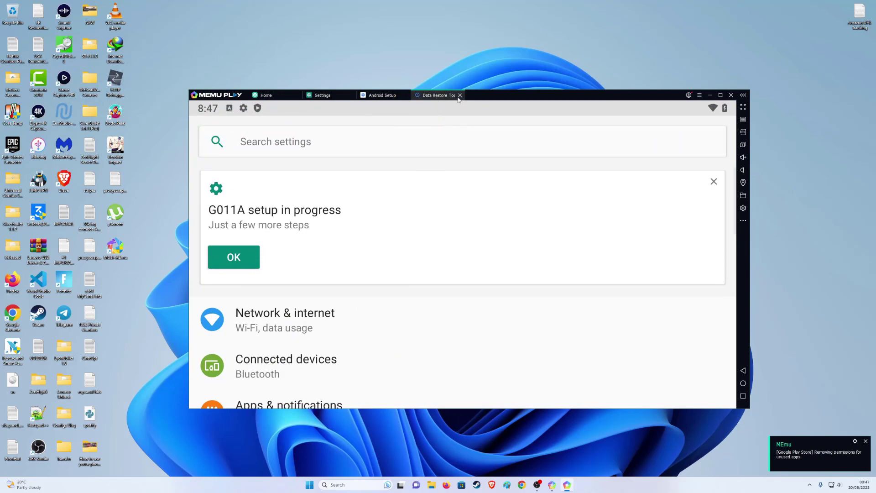
{"action": "left_click", "coordinate": [460, 95]}
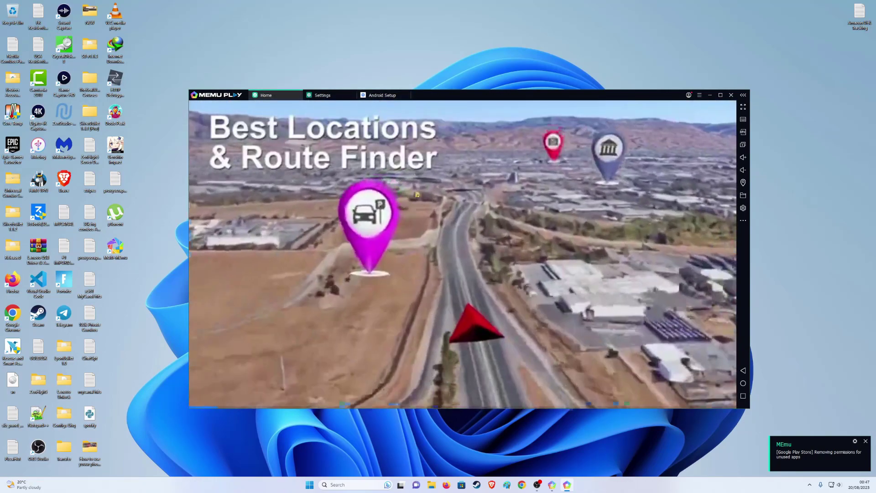
{"action": "left_click", "coordinate": [322, 95]}
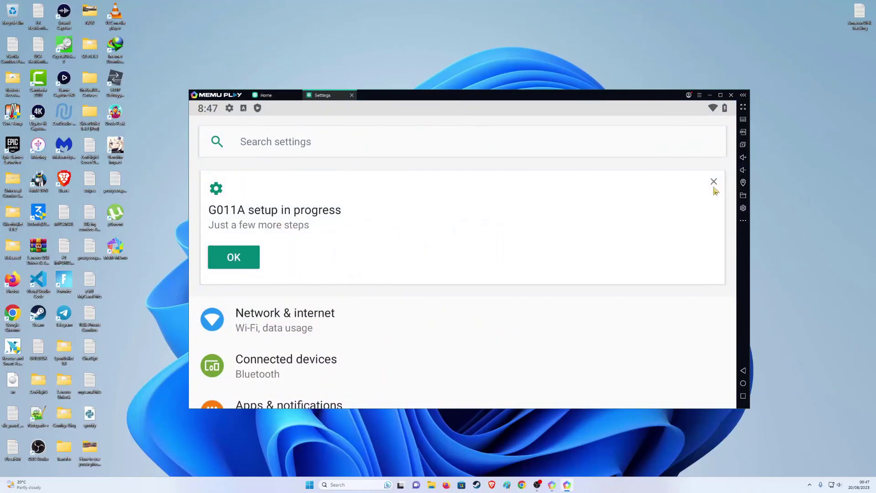
- Confirm Android 9 is up to date under System update, then launch Play Store
{"action": "left_click", "coordinate": [714, 182]}
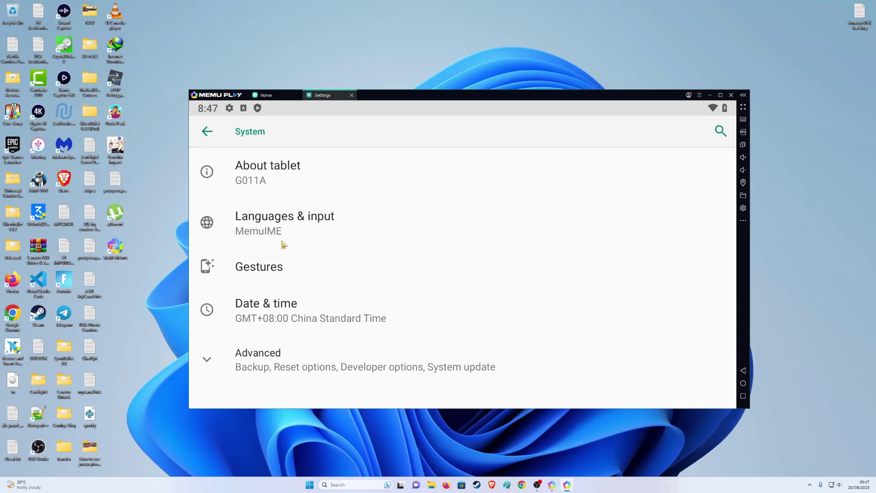
{"action": "left_click", "coordinate": [257, 353]}
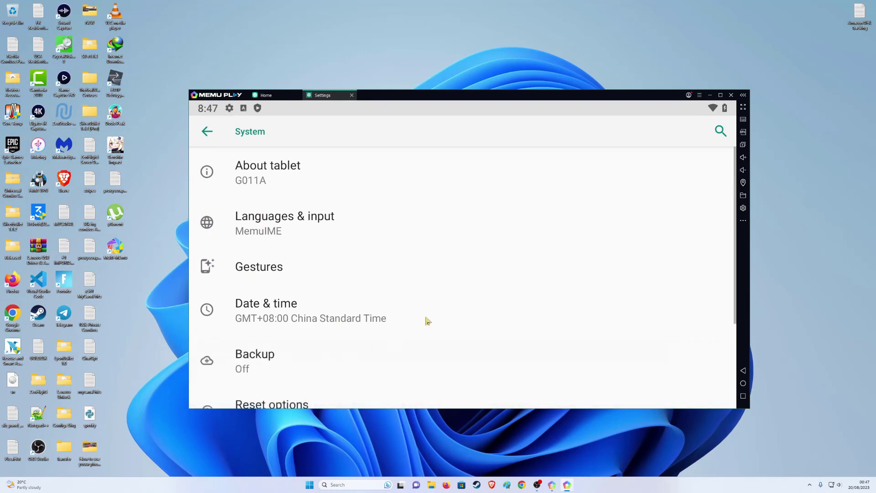
{"action": "scroll", "scroll_direction": "down", "scroll_amount": 3}
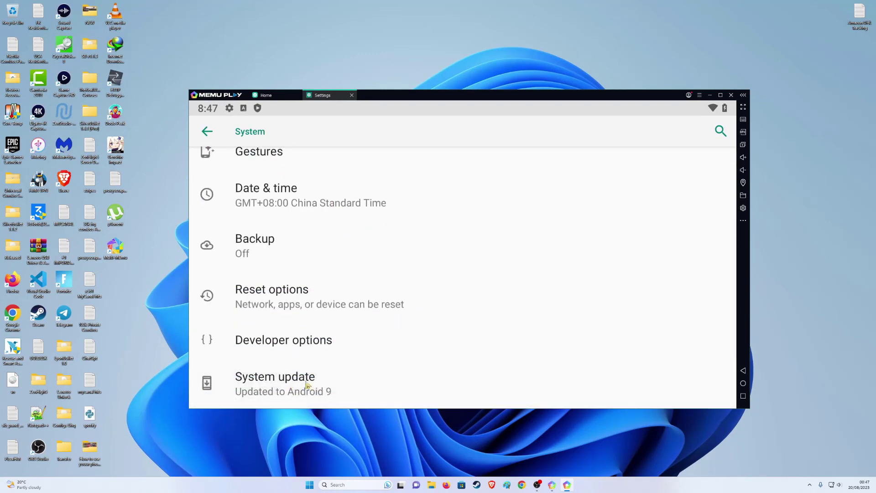
{"action": "left_click", "coordinate": [274, 376]}
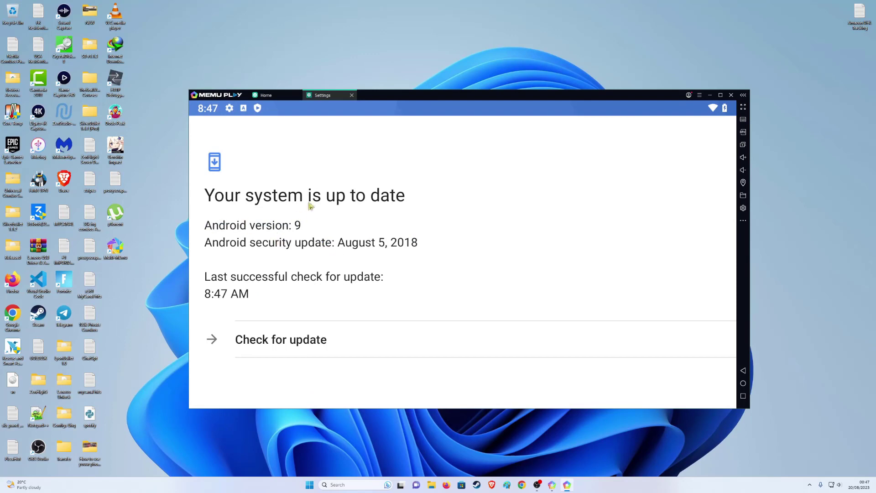
{"action": "mouse_move", "coordinate": [288, 241]}
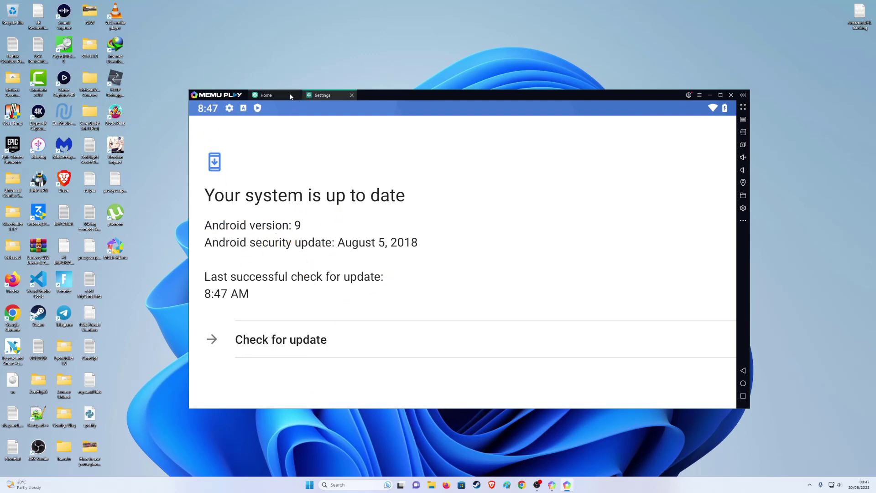
{"action": "left_click", "coordinate": [266, 95]}
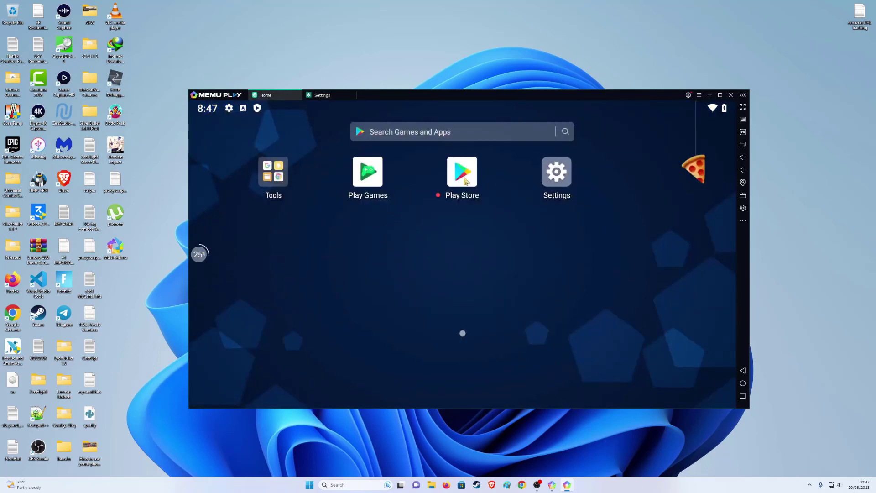
{"action": "left_click", "coordinate": [461, 172]}
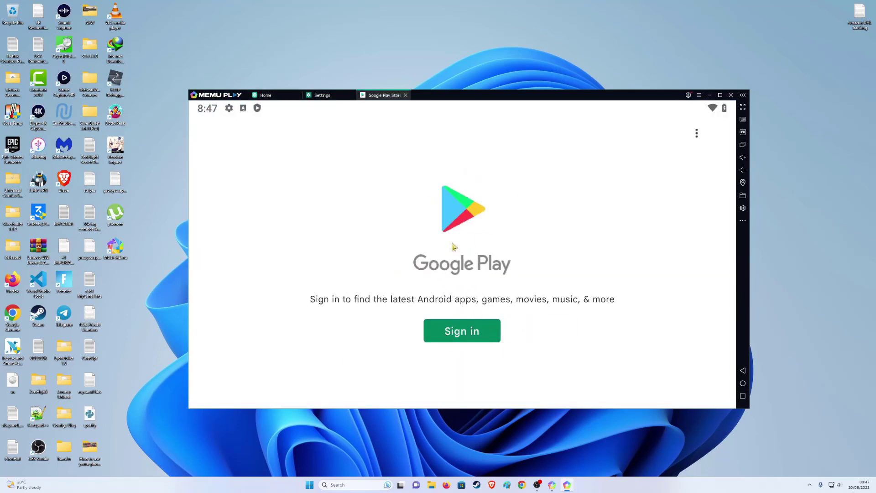
{"action": "mouse_move", "coordinate": [439, 311]}
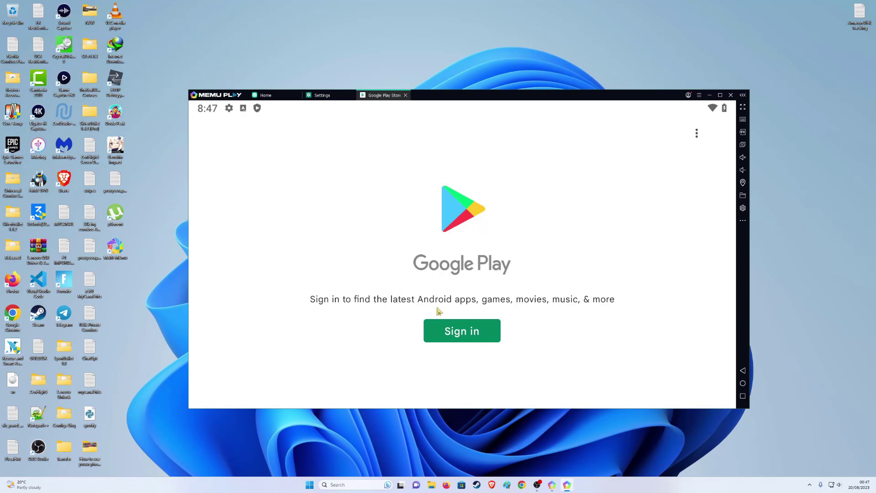